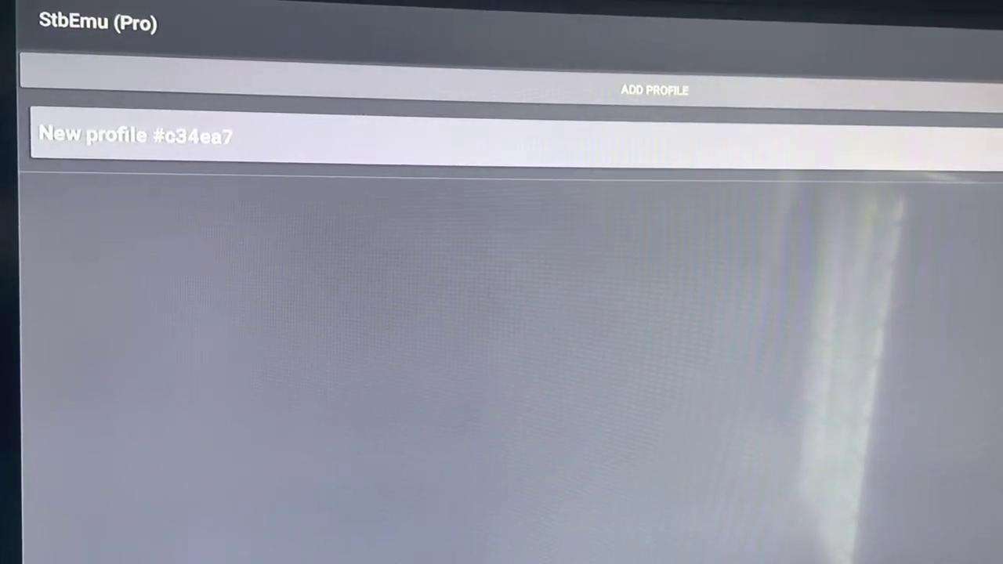
Step: Open Portal settings for new profile #c34ea7 and bring up the Portal URL editor
{"action": "left_click", "coordinate": [141, 135]}
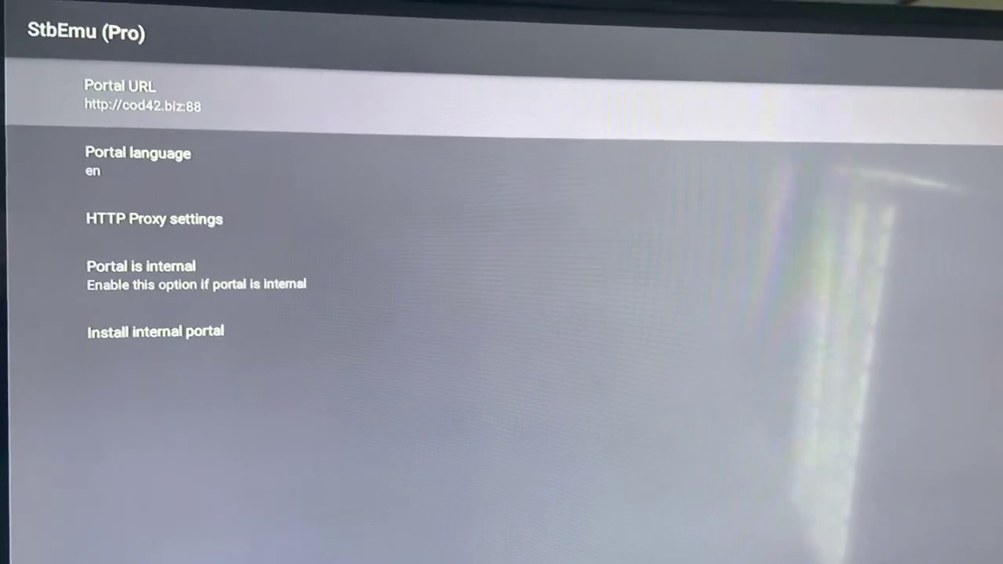
{"action": "left_click", "coordinate": [130, 96]}
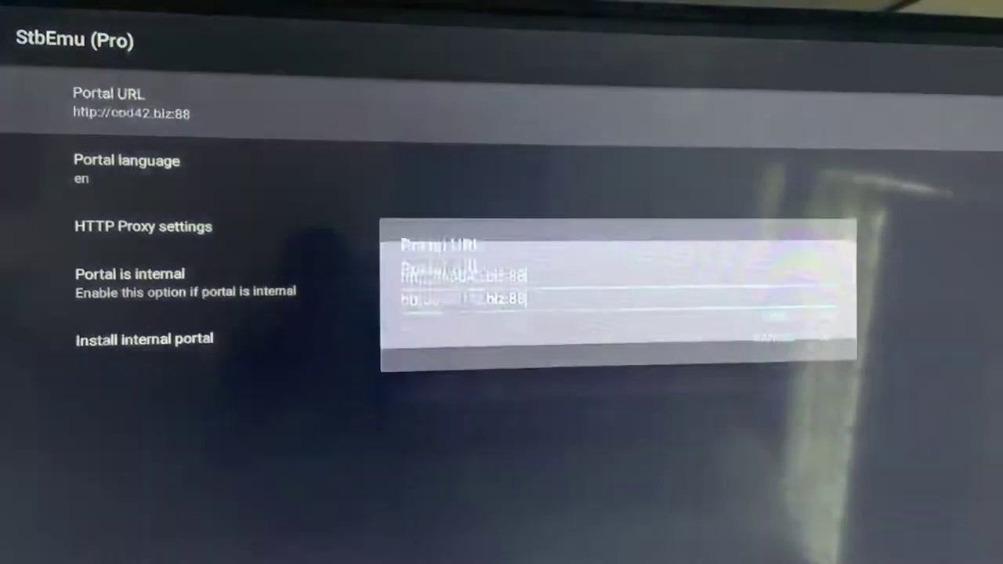